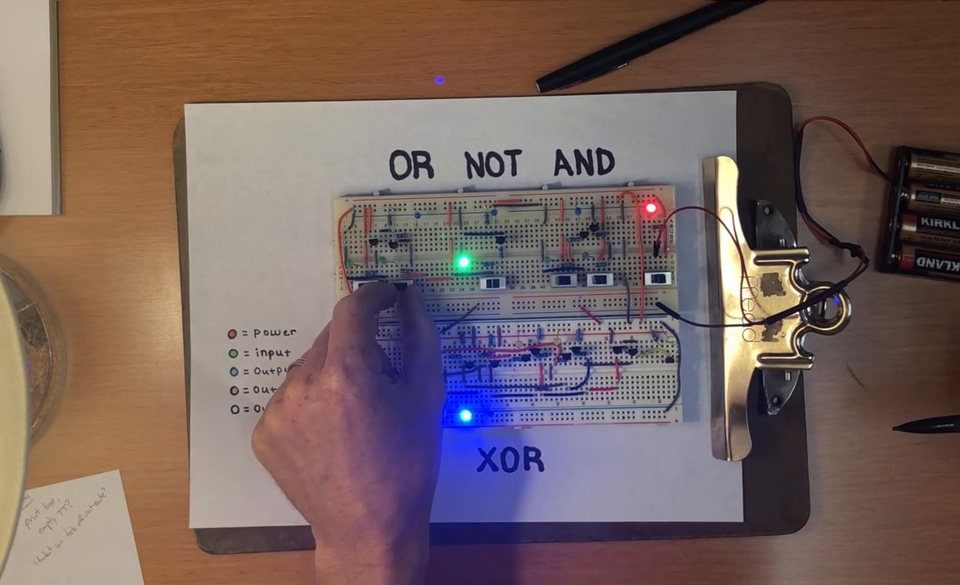
left_click(385, 287)
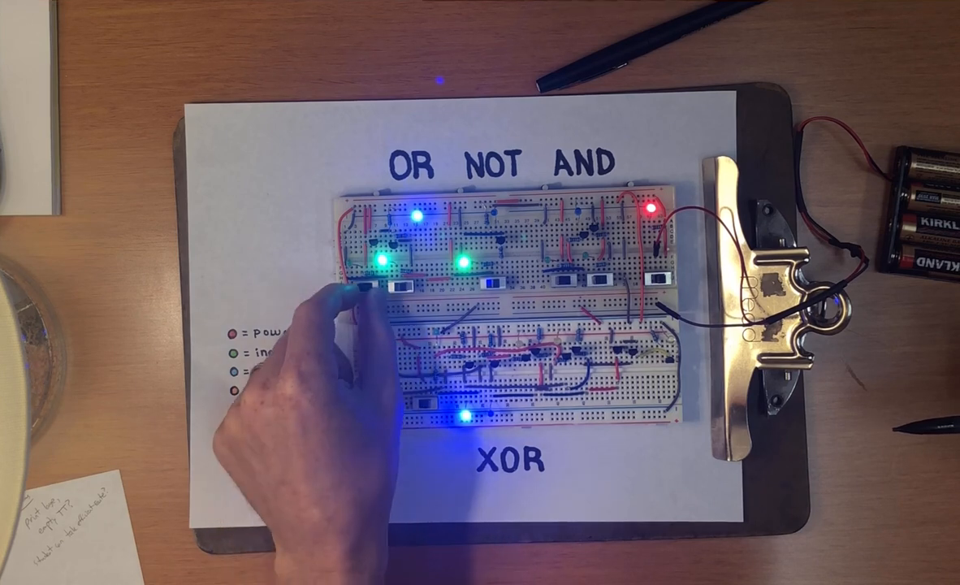